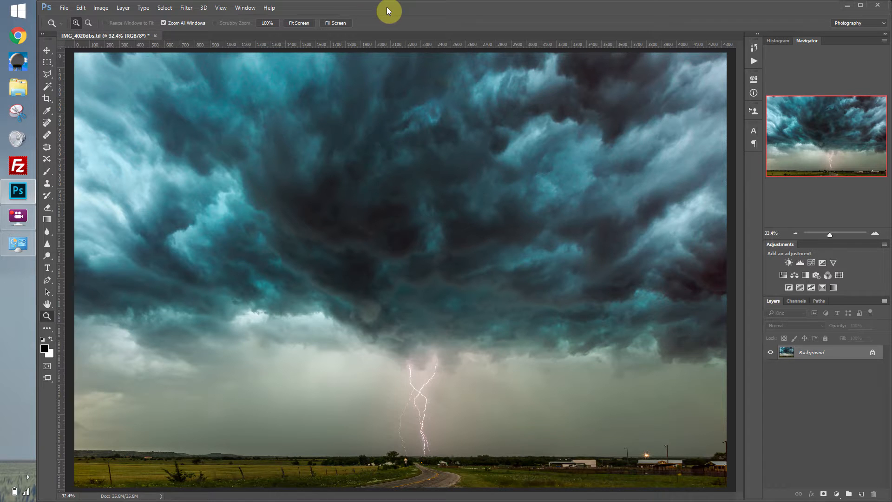
mouse_move(369, 12)
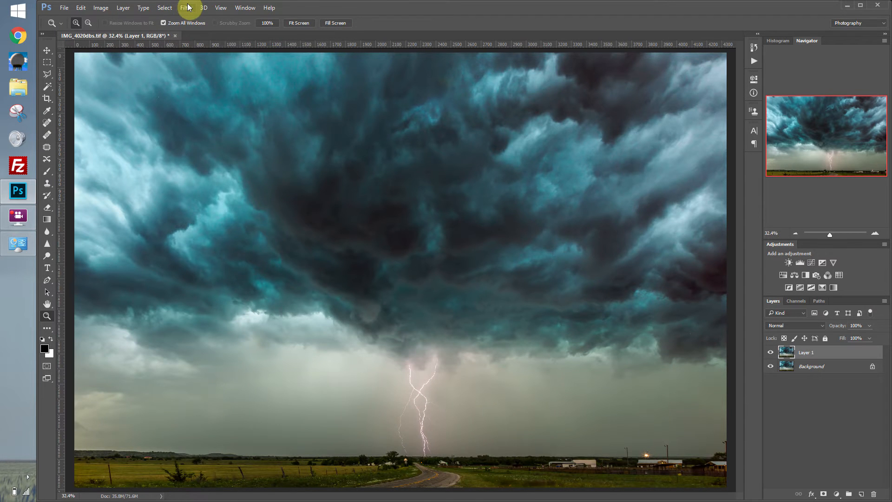
Duplicate the Background layer into Layer 1 and reach the Filter menu.
click(185, 8)
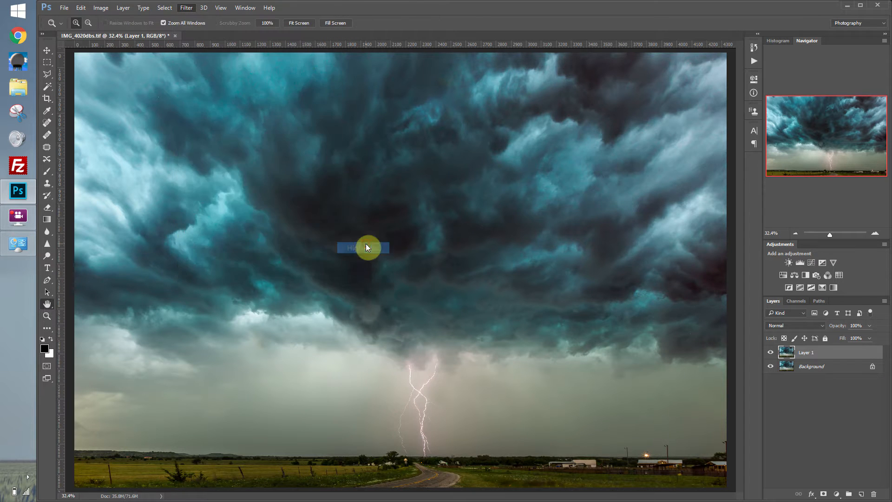
Apply a High Pass filter at 10.0 pixels radius to Layer 1, turning it grey.
click(186, 8)
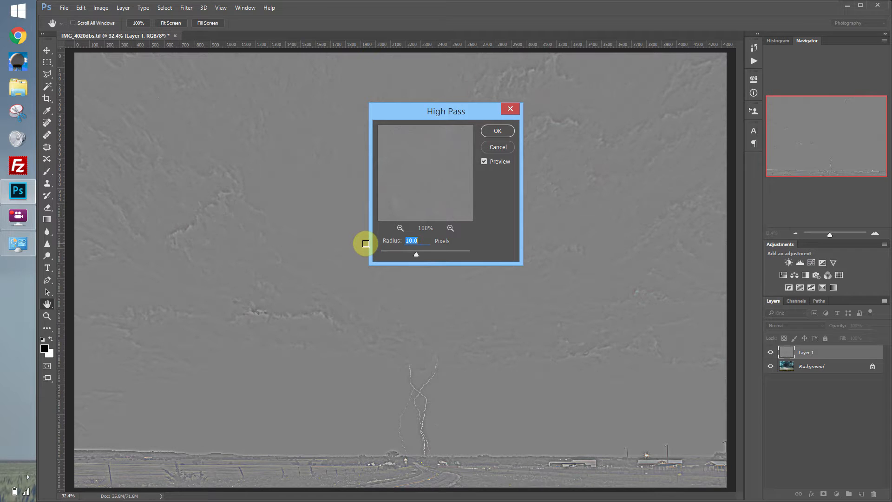
mouse_move(416, 258)
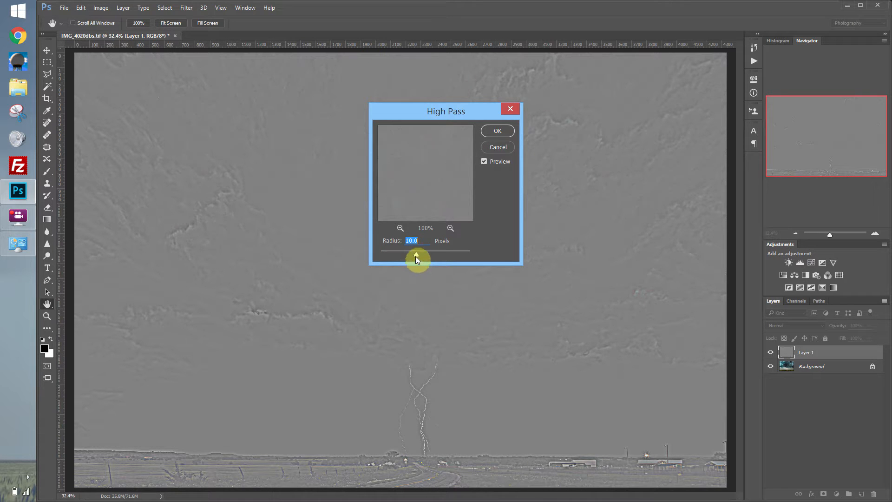
click(497, 130)
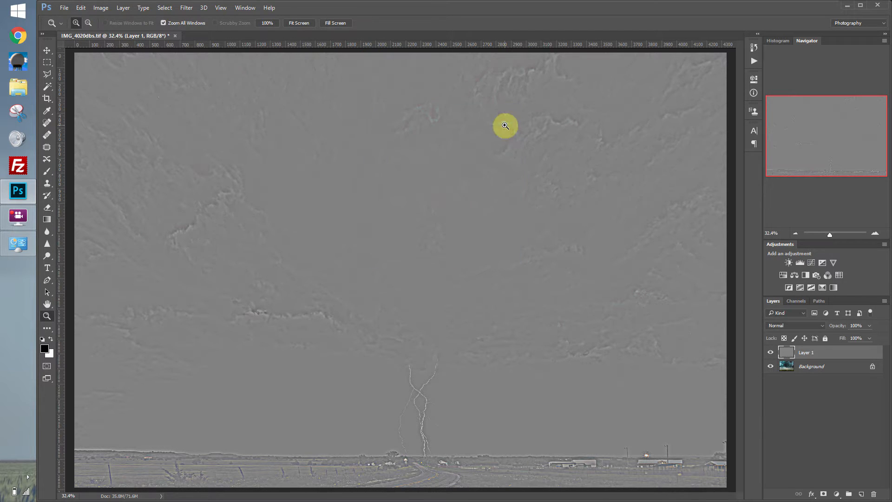
mouse_move(833, 295)
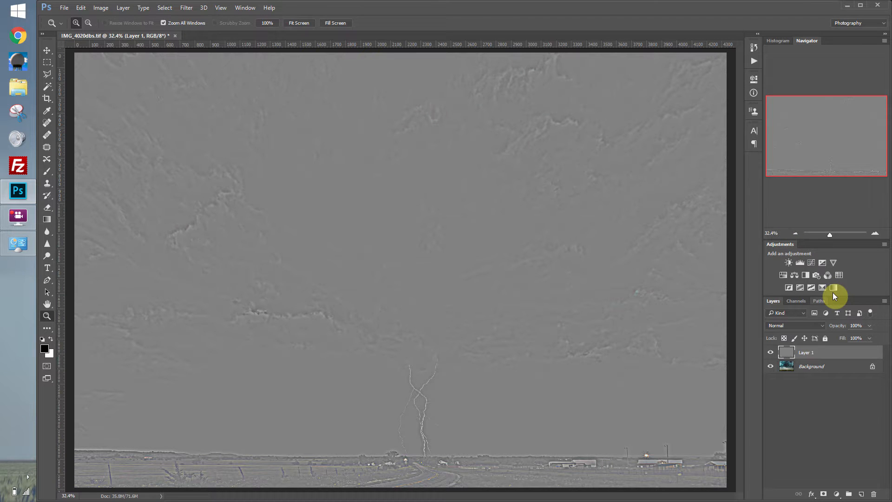
mouse_move(821, 330)
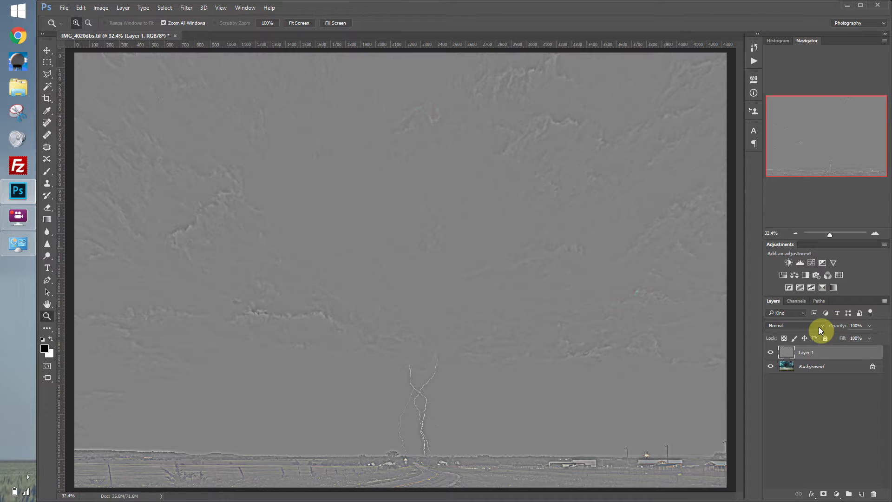
mouse_move(820, 325)
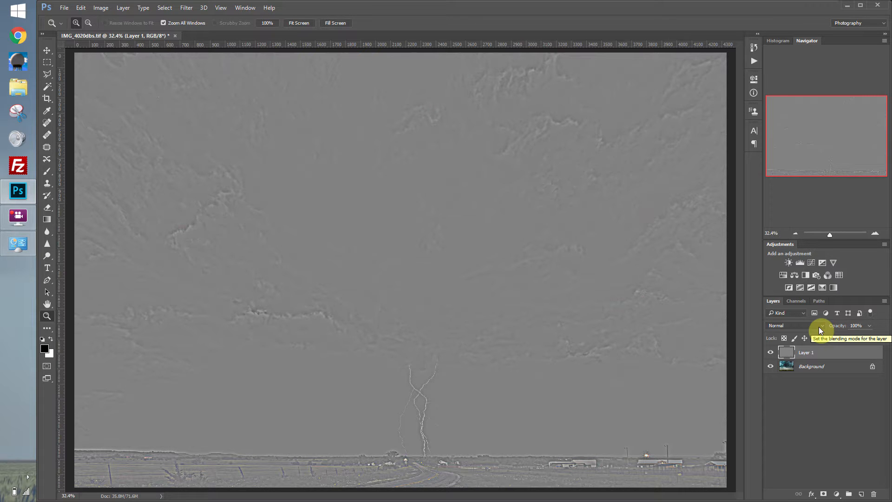
Set Layer 1 to Overlay blend mode at 43% opacity and add a white layer mask.
click(796, 325)
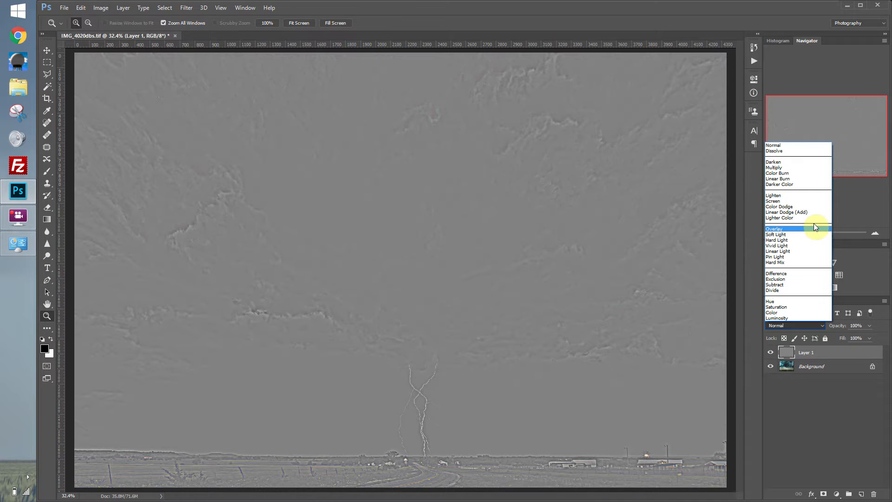
click(775, 228)
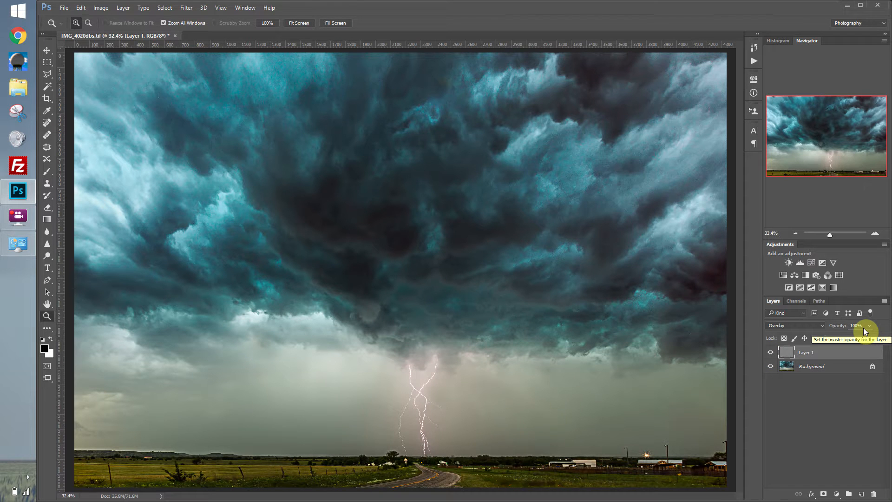
mouse_move(850, 337)
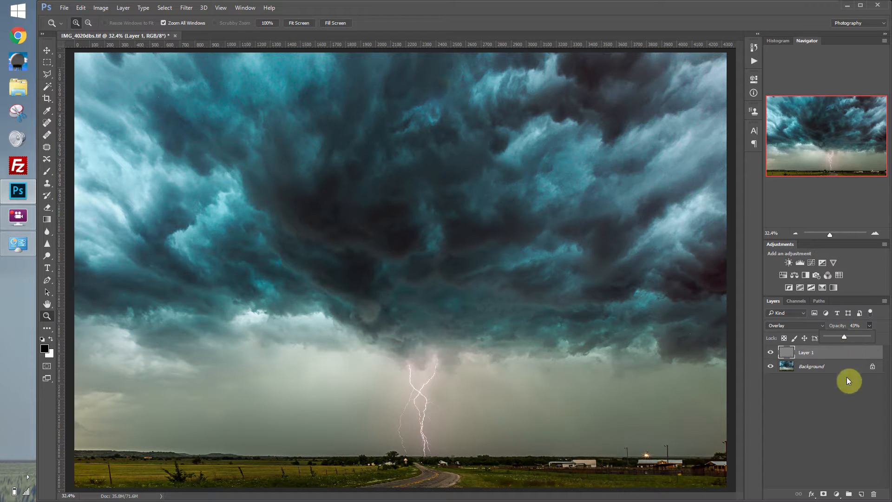
click(836, 493)
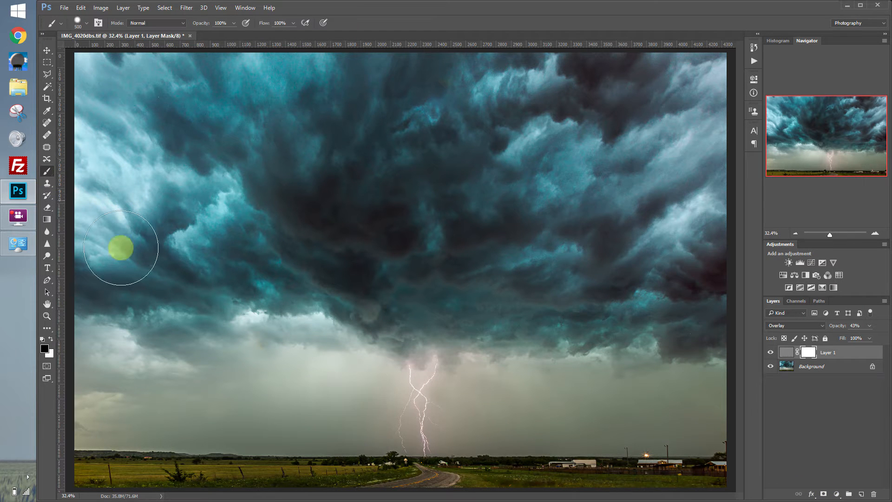
mouse_move(296, 416)
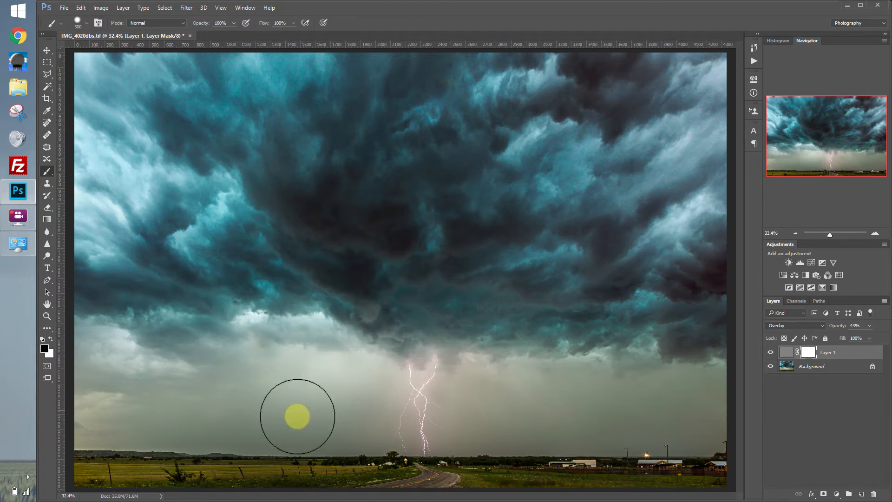
mouse_move(328, 379)
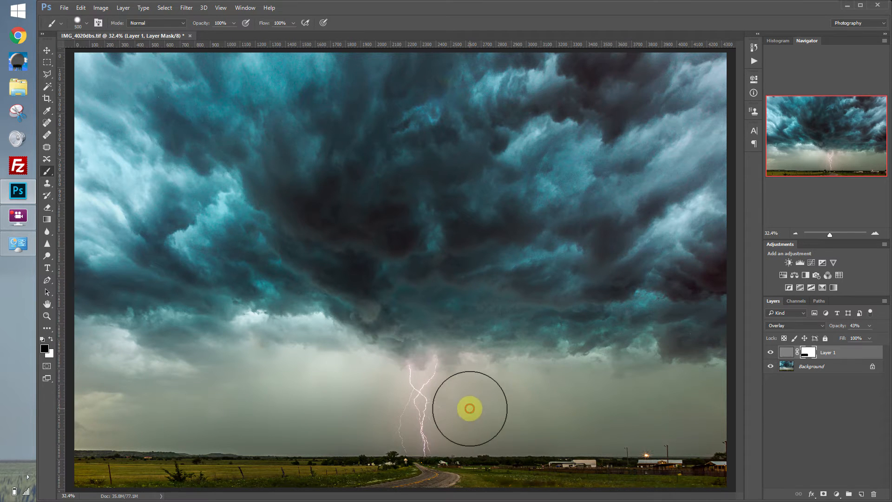
mouse_move(626, 413)
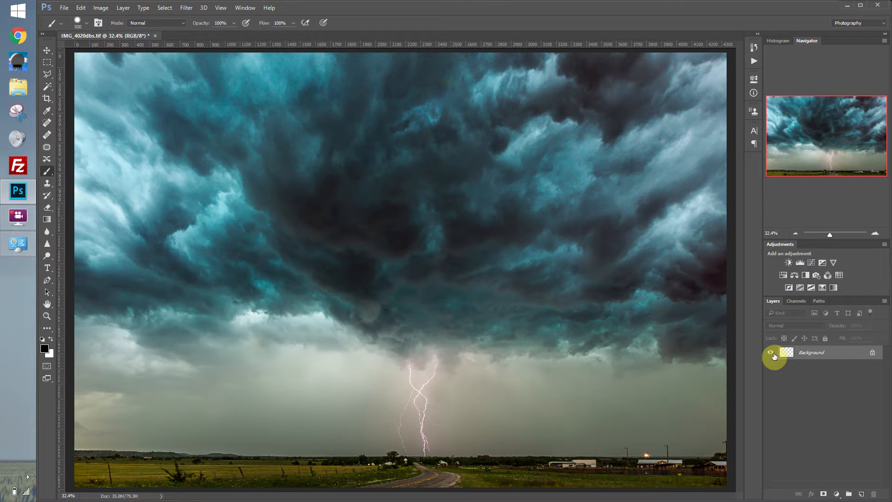
Duplicate the flattened, sharpened storm photo into a new Layer 1.
click(785, 351)
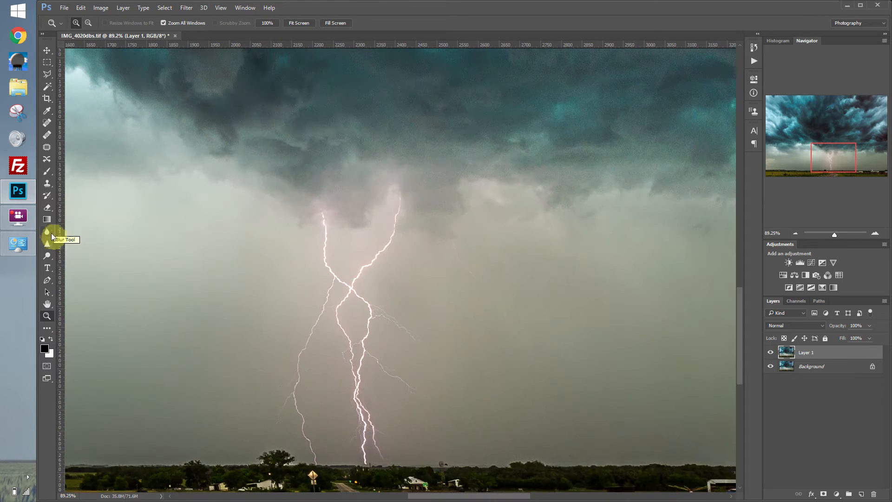
Sharpen the lightning bolts on Layer 1 with the Sharpen Tool at 30% strength, Protect Detail on.
click(47, 231)
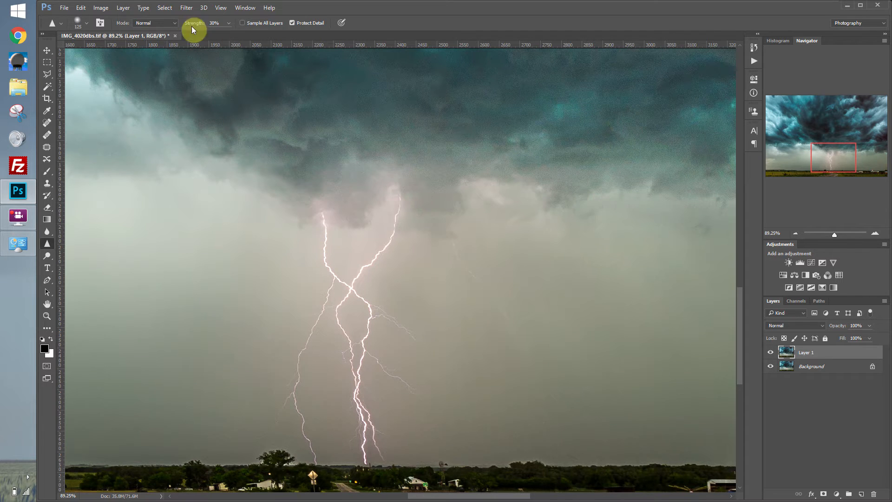
mouse_move(227, 27)
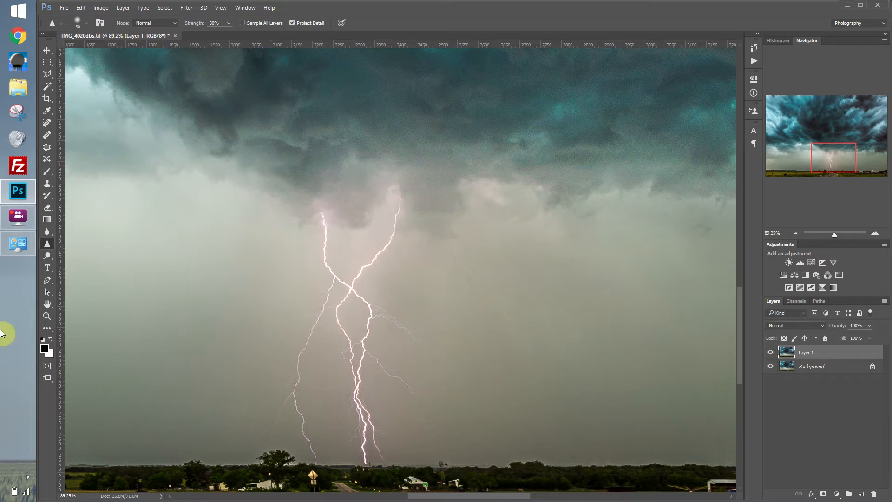
click(46, 316)
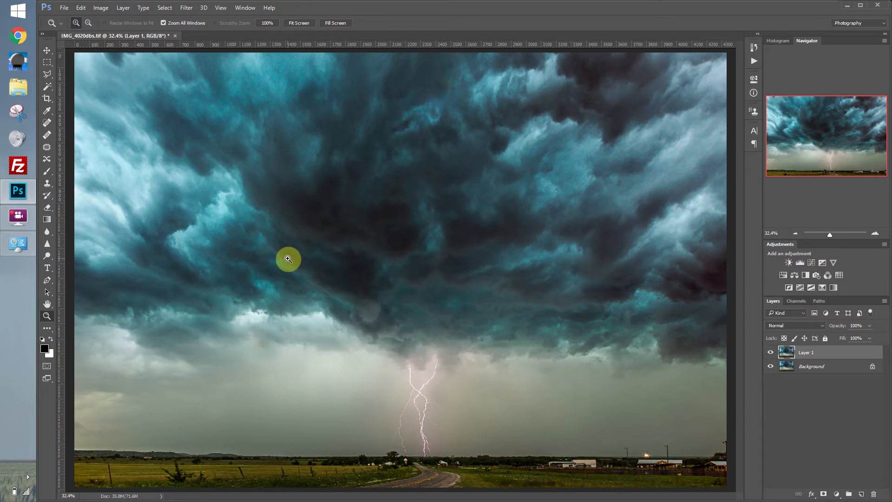
mouse_move(293, 263)
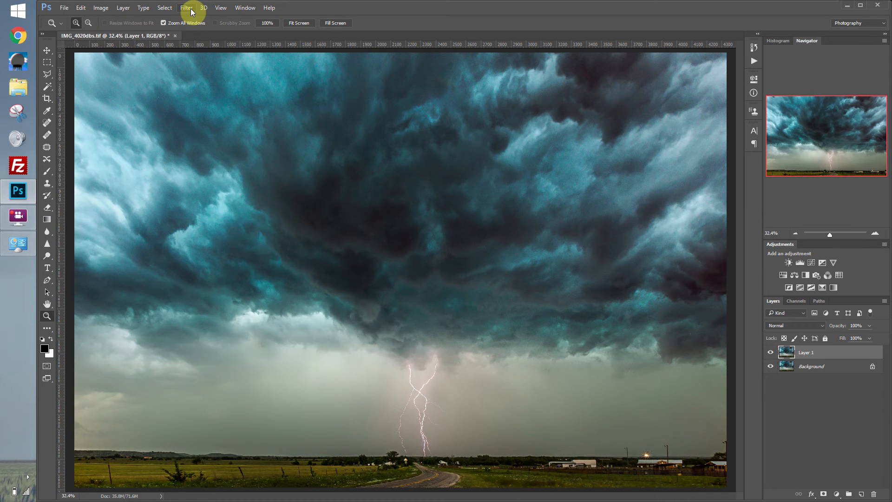
click(187, 7)
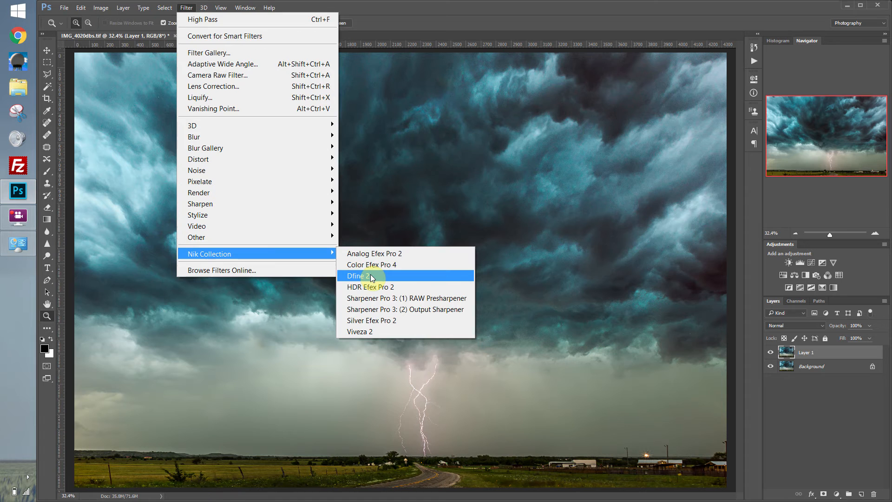
Launch the Nik Collection Dfine 2 noise reduction plugin on the storm photo.
click(355, 276)
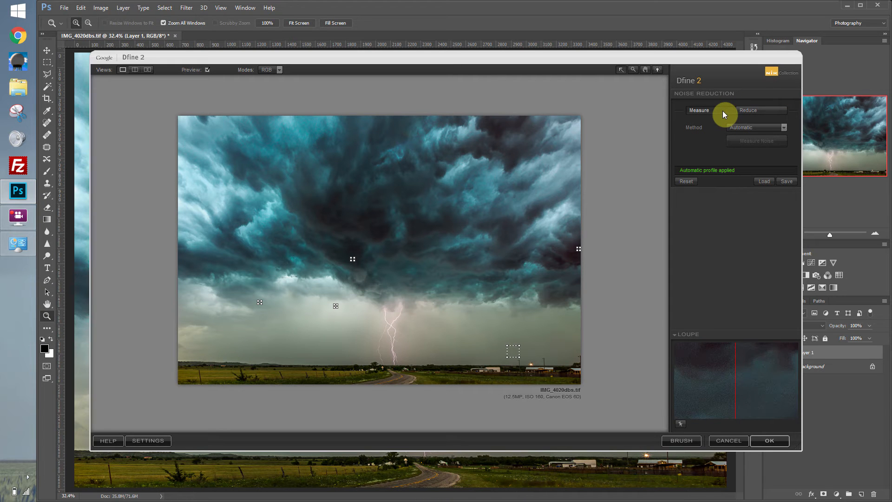
mouse_move(511, 349)
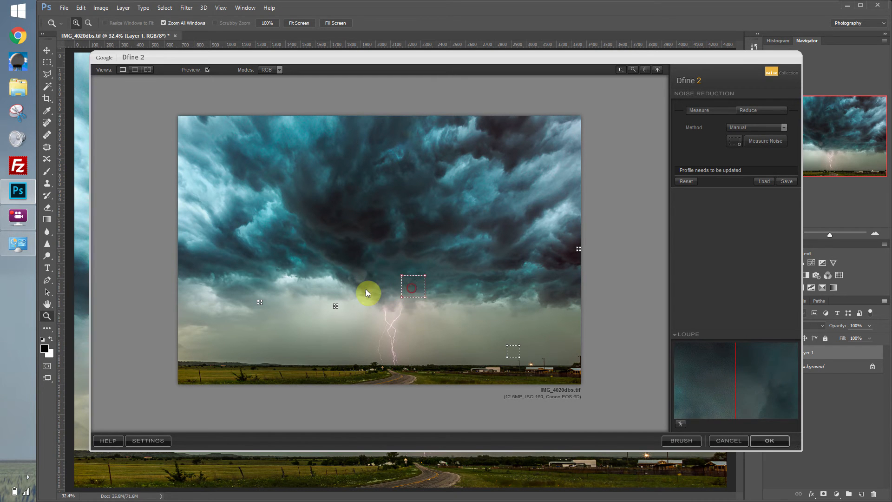
Switch Dfine 2 to the Manual method and place a noise sample in the upper-left sky.
click(200, 140)
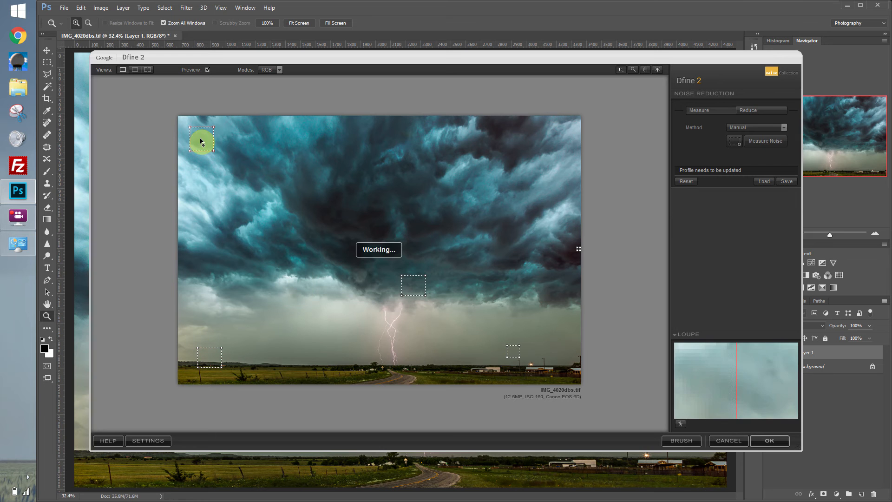
mouse_move(416, 287)
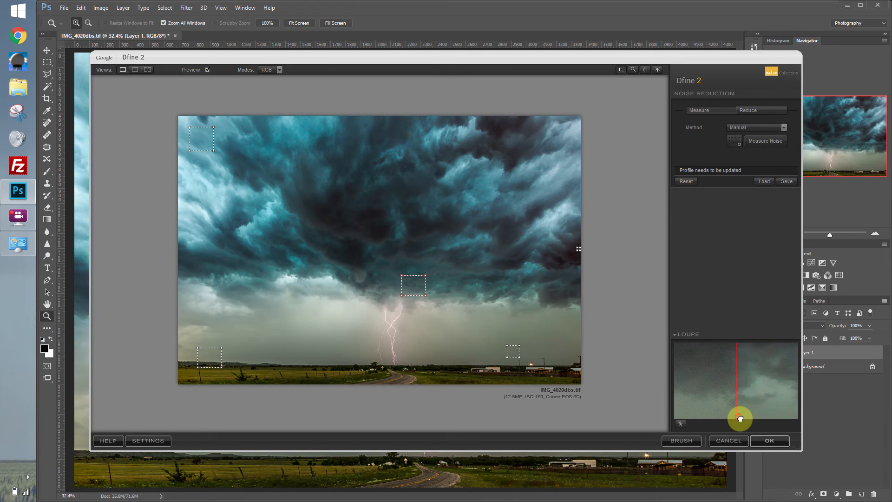
mouse_move(767, 374)
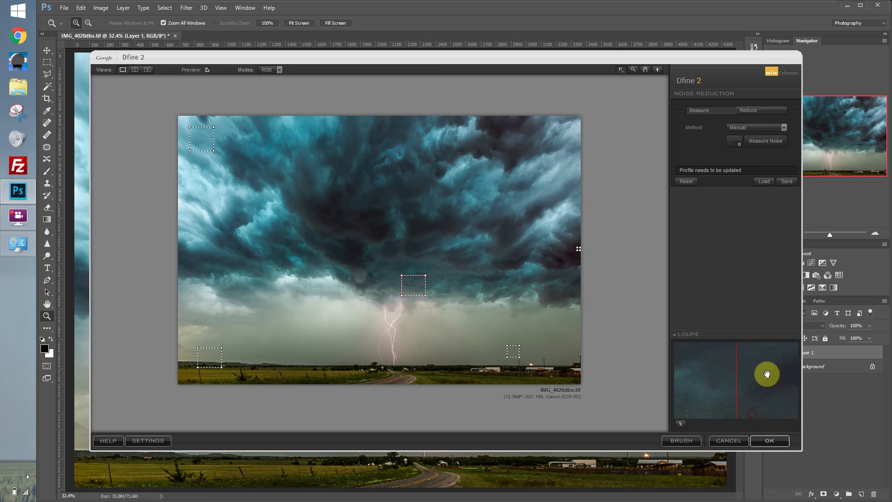
mouse_move(730, 359)
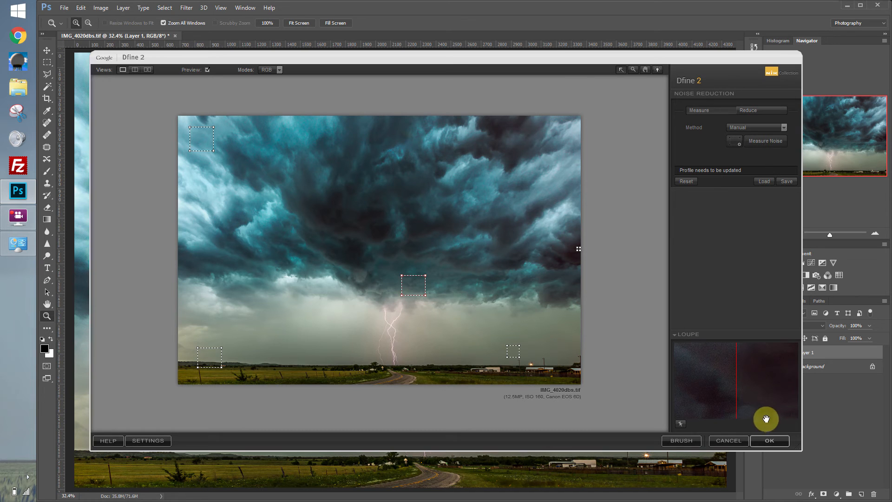
Confirm the Dfine 2 noise reduction, adding a Dfine 2 layer above the photo.
click(770, 440)
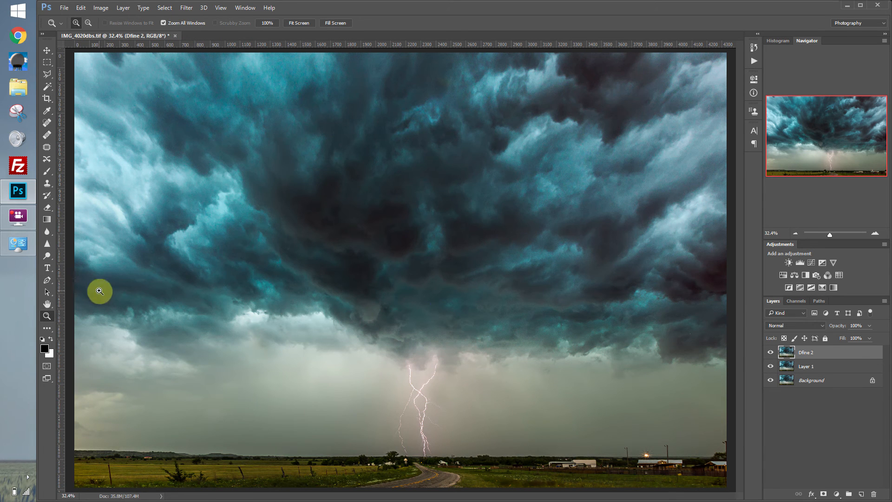
Zoom in on the dark storm clouds and compare them with the Dfine 2 layer hidden and shown.
click(416, 297)
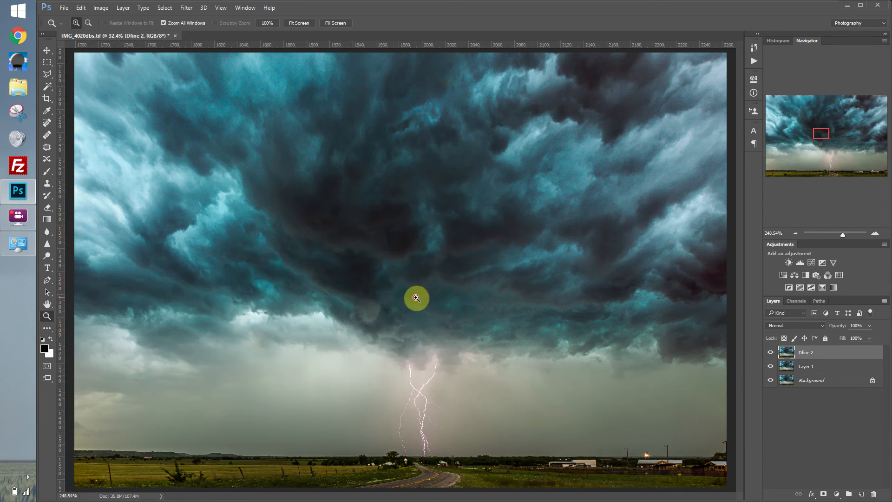
click(416, 297)
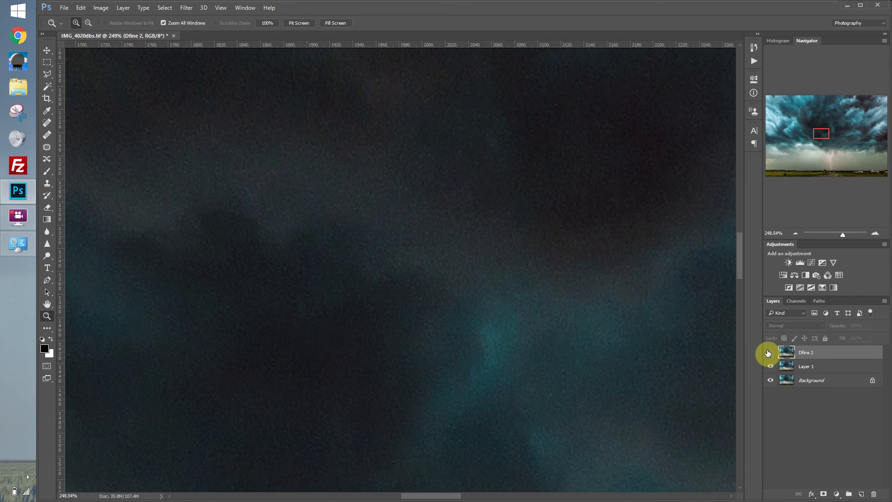
click(771, 351)
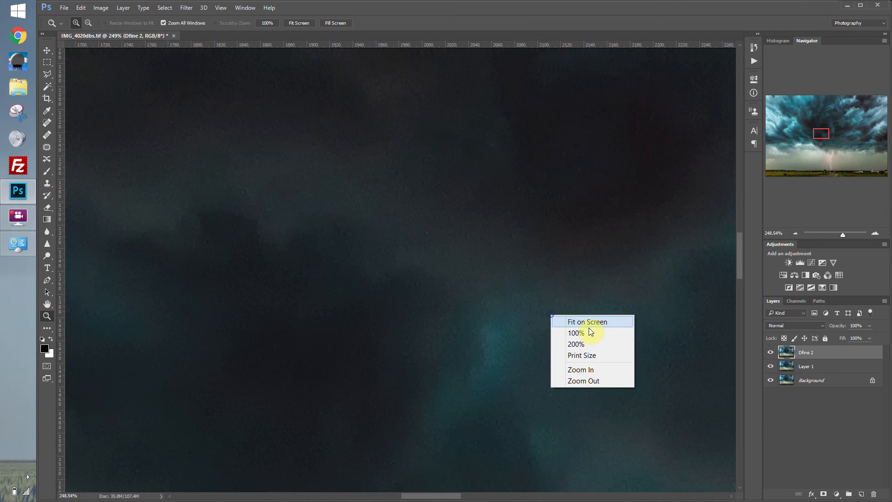
click(586, 322)
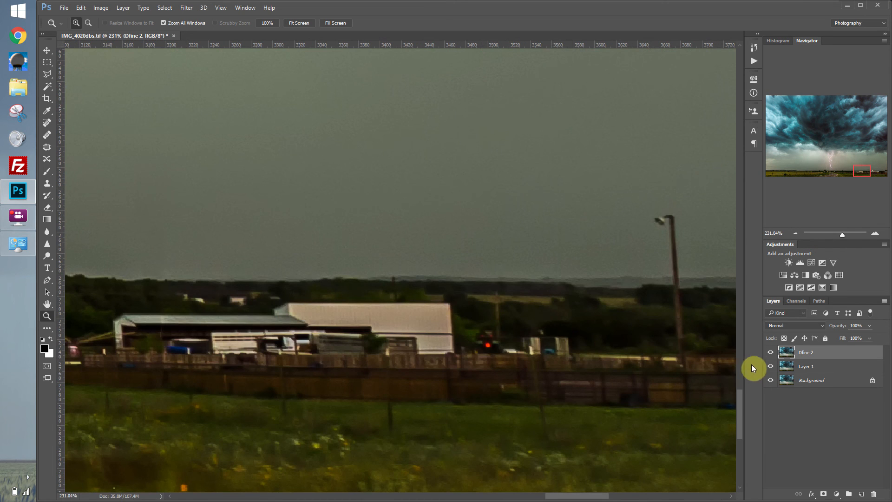
Toggle the Dfine 2 layer repeatedly over the clouds and farm buildings to judge the noise reduction.
click(770, 351)
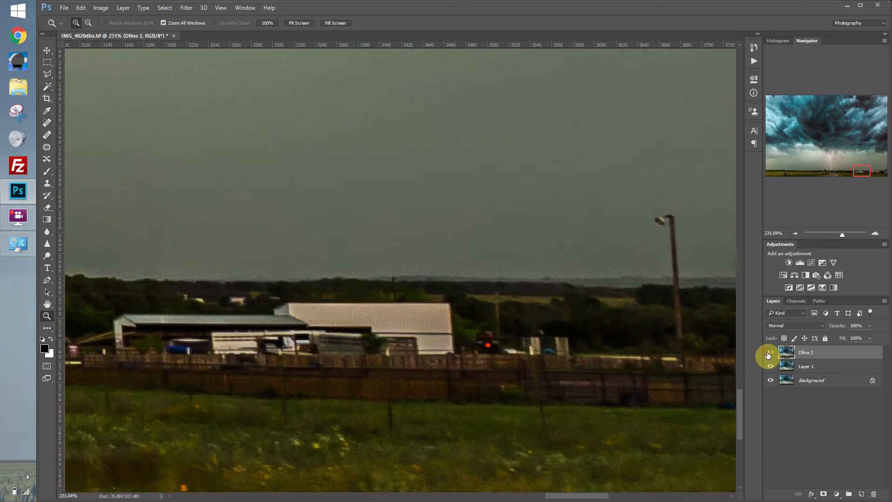
click(769, 352)
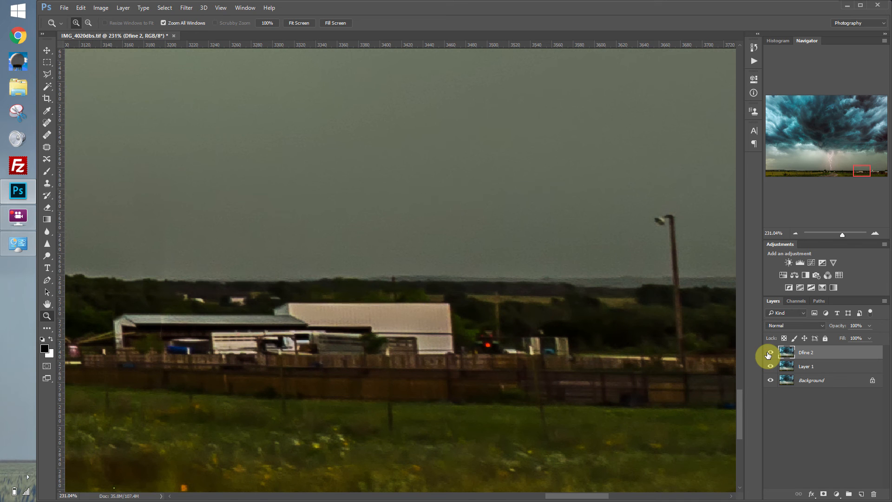
click(769, 354)
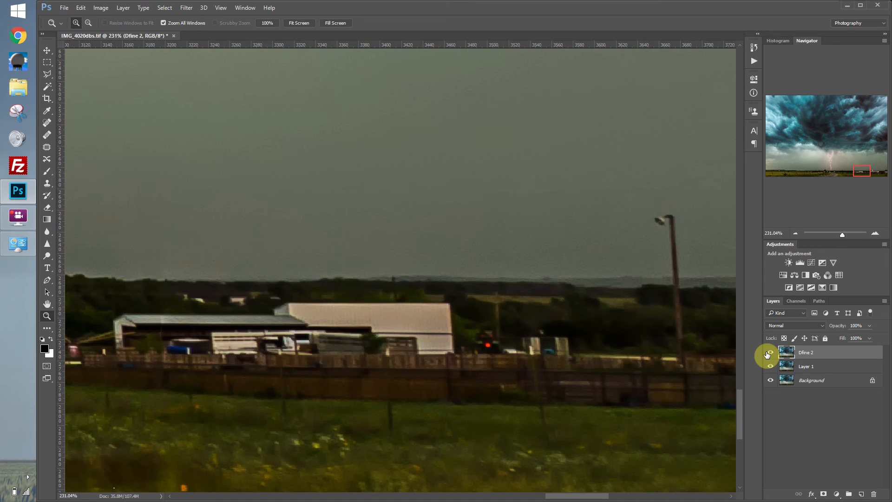
click(770, 366)
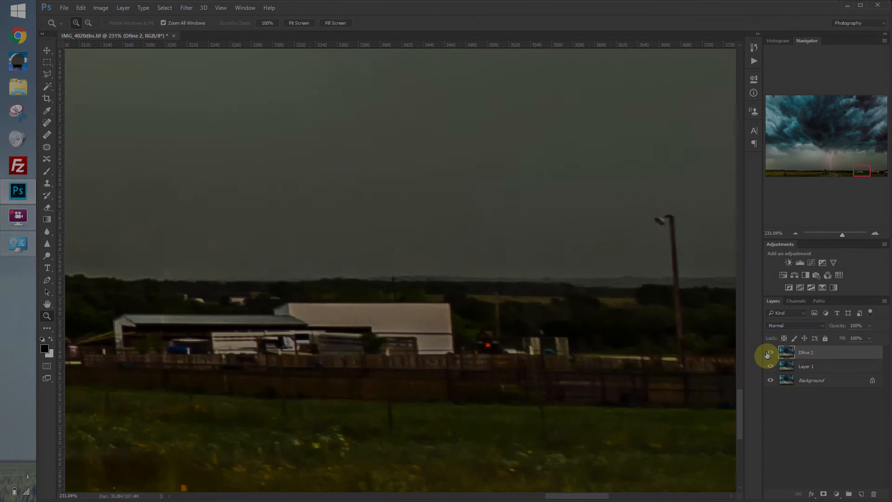